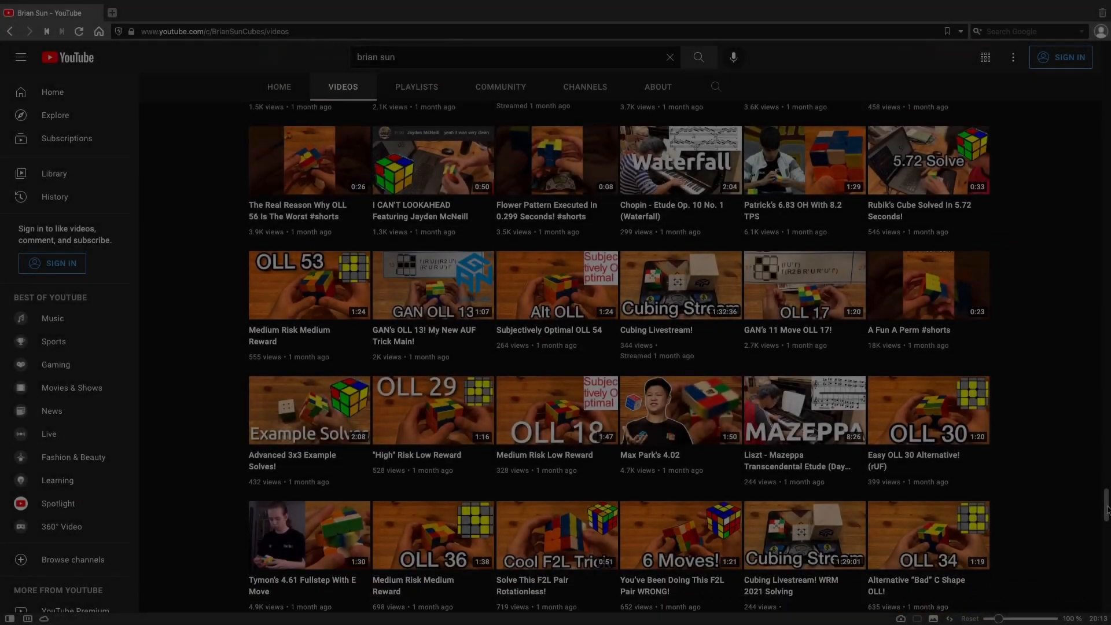
{"action": "scroll", "scroll_direction": "down", "scroll_amount": 3}
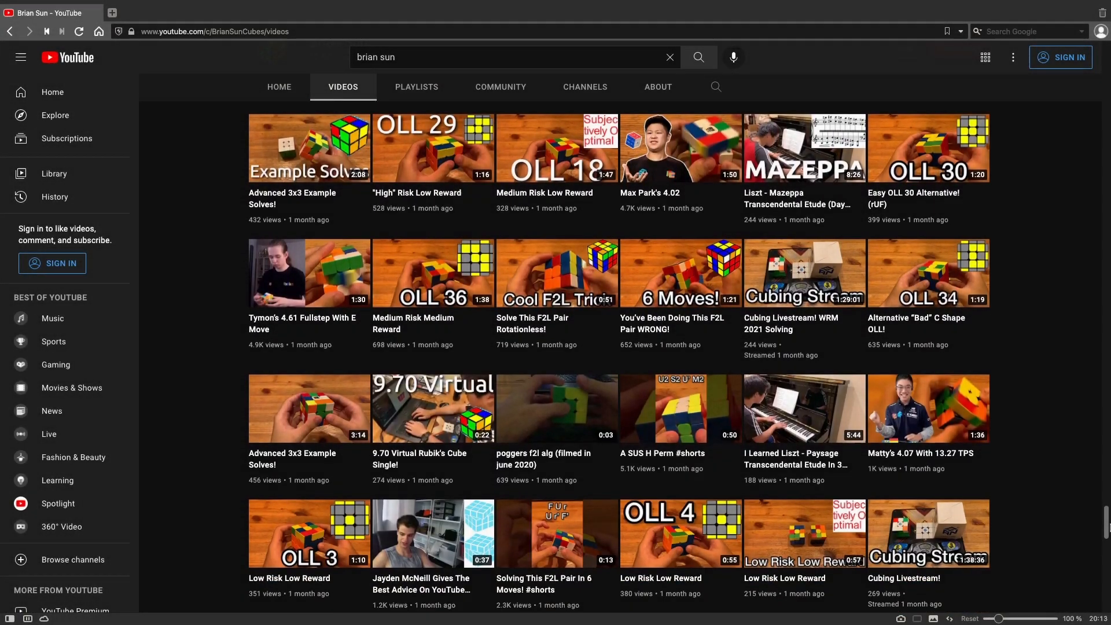
{"action": "scroll", "scroll_direction": "down", "scroll_amount": 3}
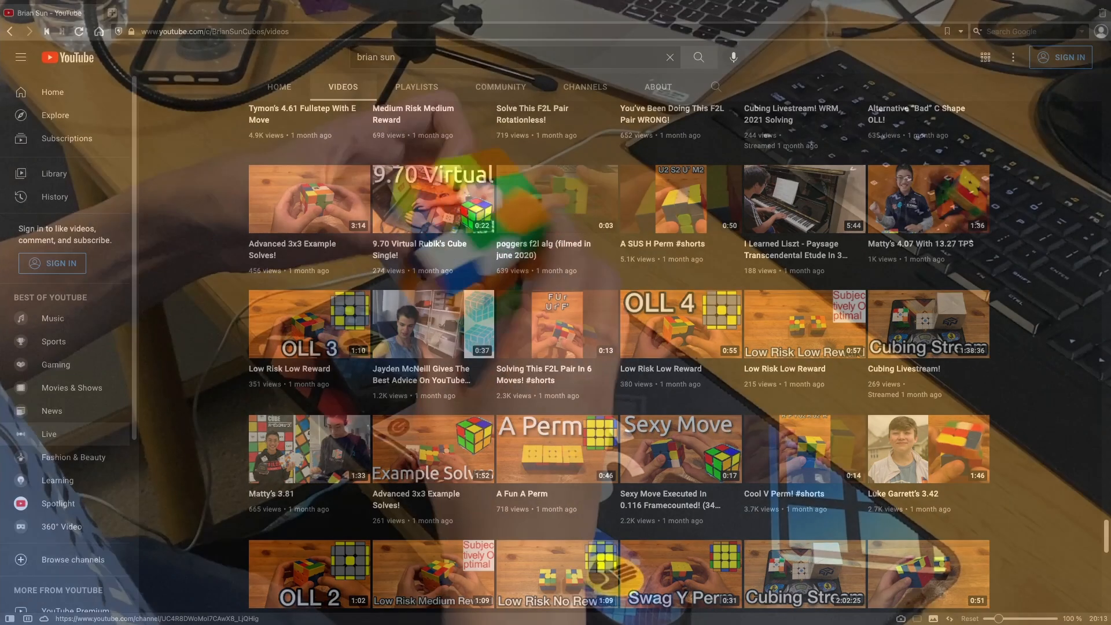